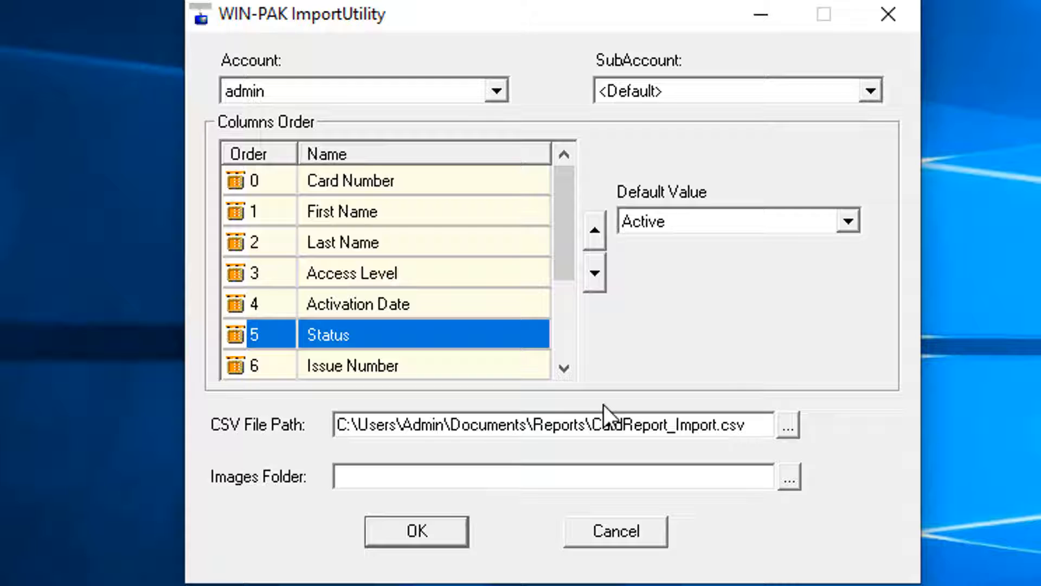
pyautogui.moveTo(488, 480)
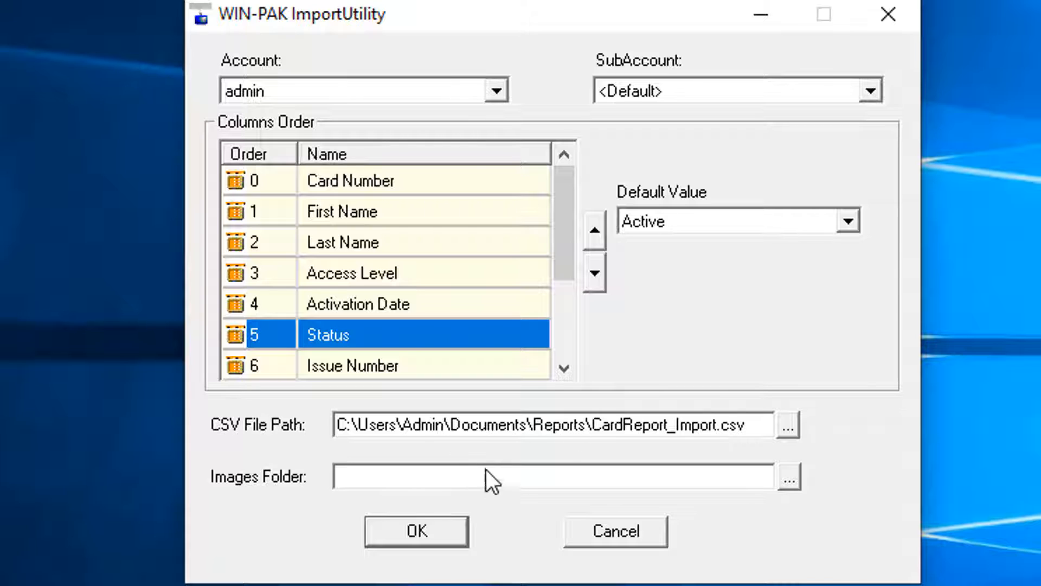
# - Import CardReport_Import.csv into the database, accepting the backup warning
pyautogui.click(414, 530)
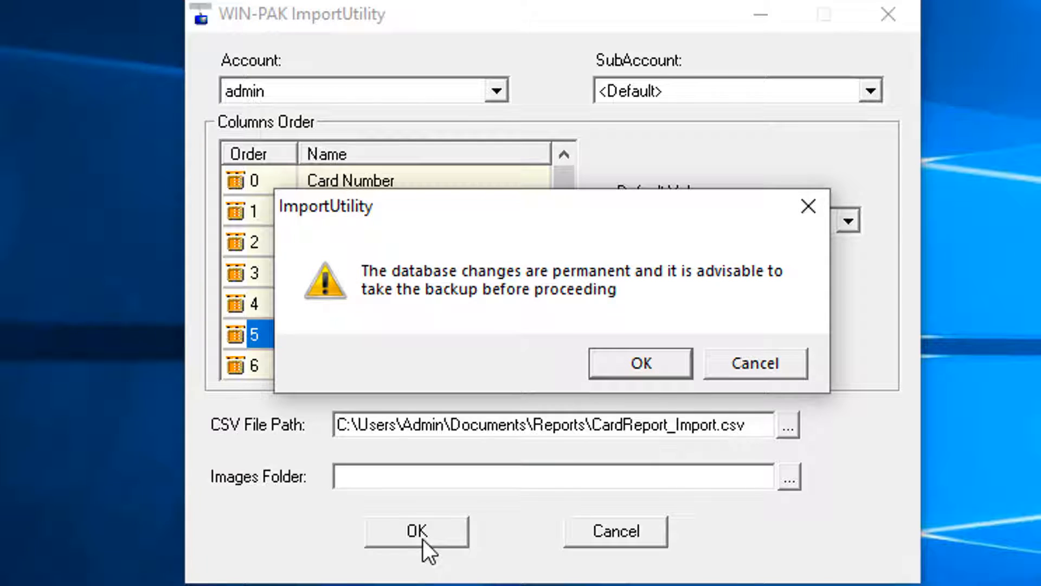
pyautogui.moveTo(629, 444)
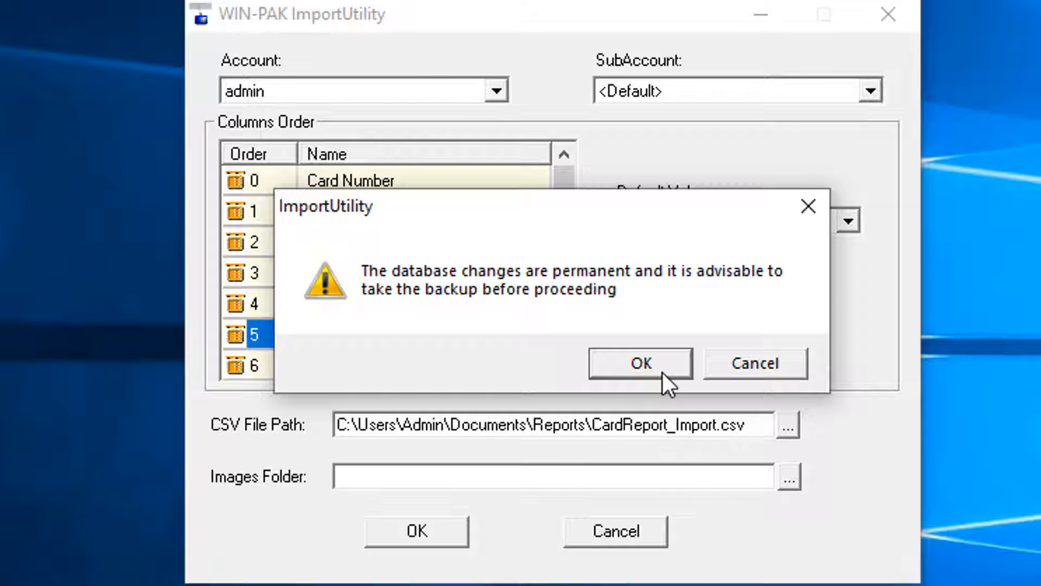
pyautogui.click(639, 363)
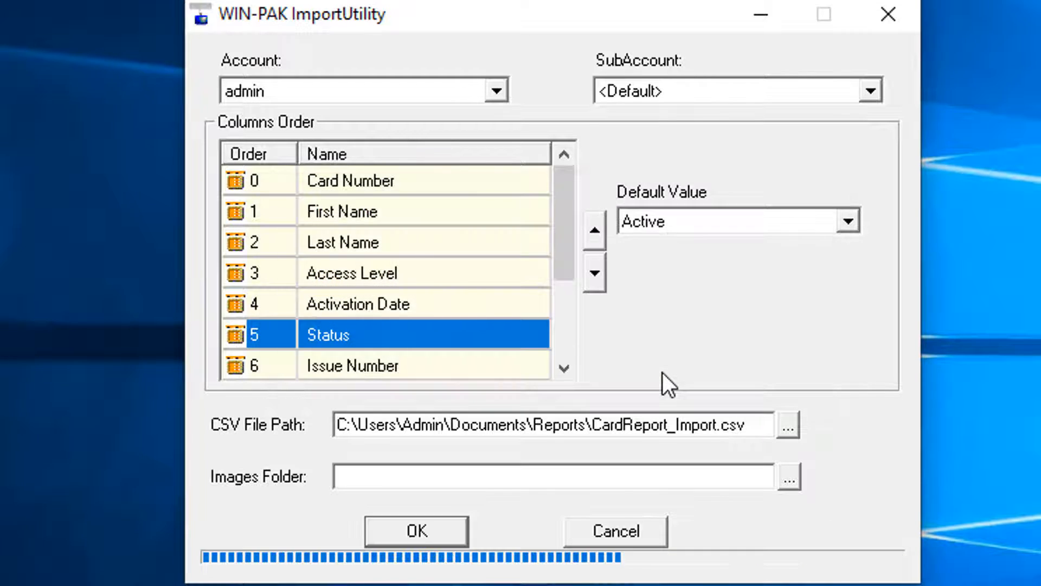
# - Let the failed import finish and choose Yes to view the detected errors
pyautogui.click(416, 530)
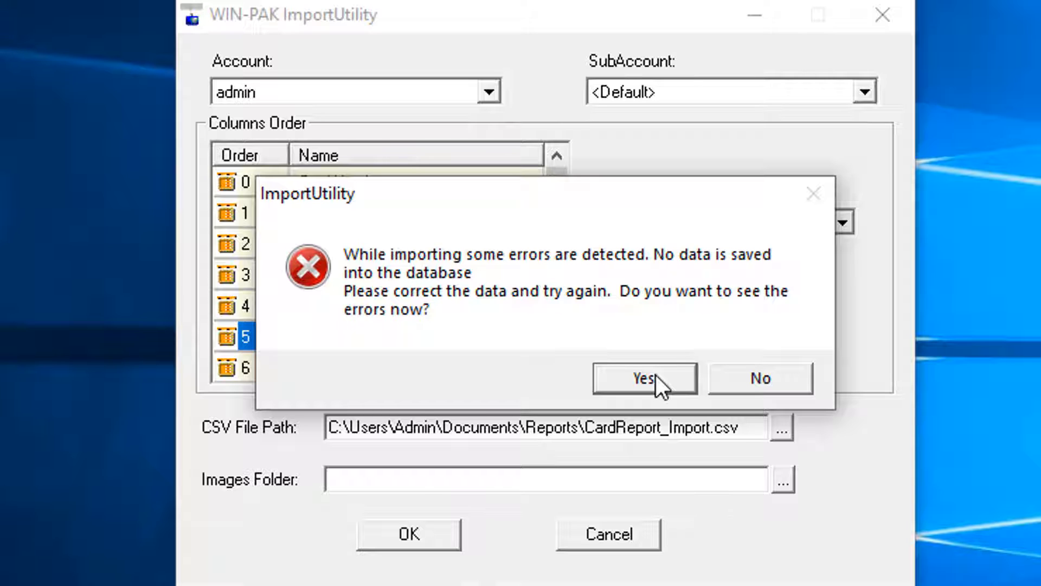
pyautogui.click(758, 378)
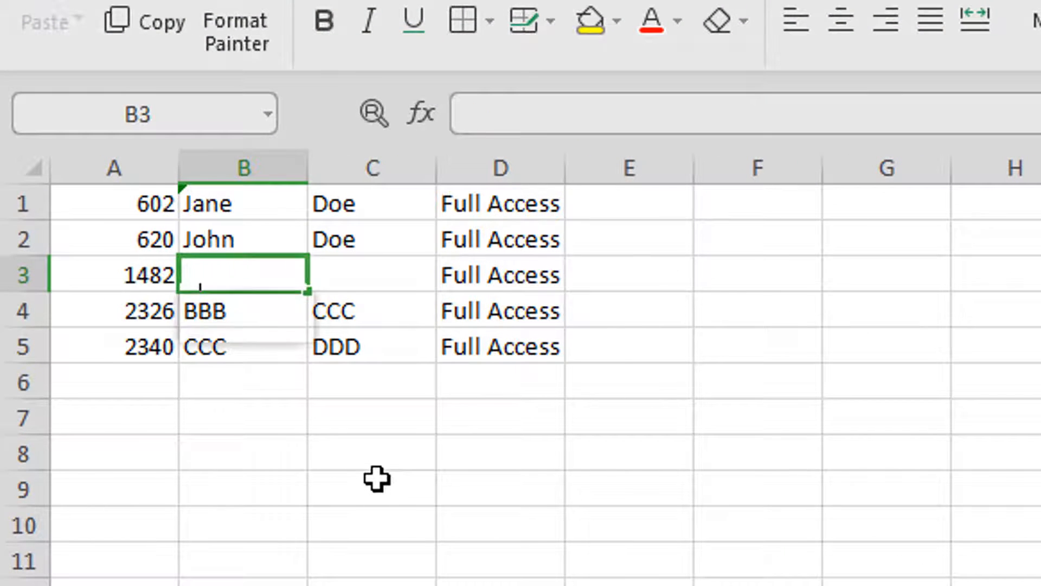
# - Enter AAA and BBB in row 3's blank name cells and save, keeping CSV format
pyautogui.write('AAA')
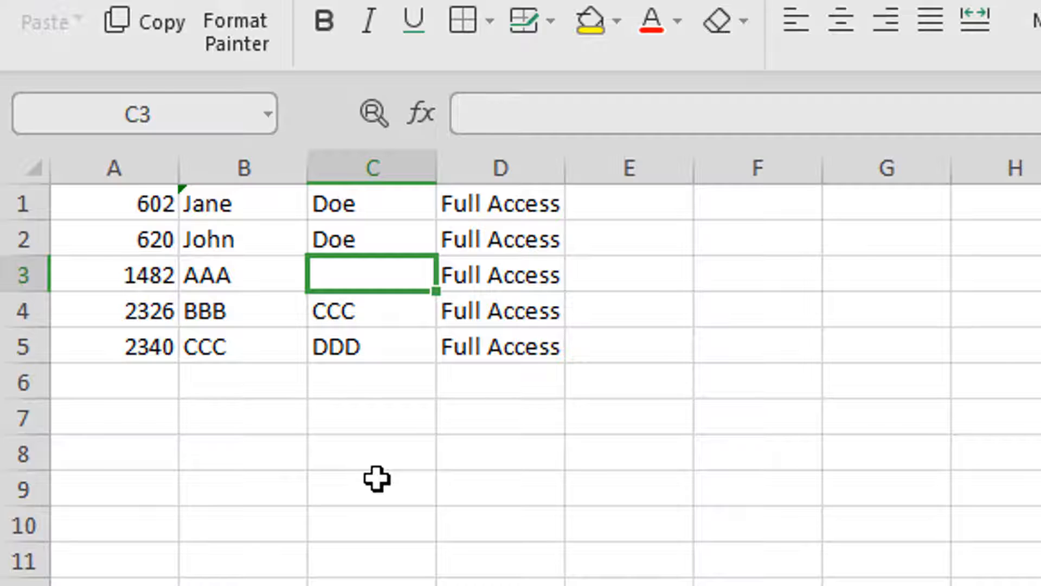
pyautogui.write('BBB')
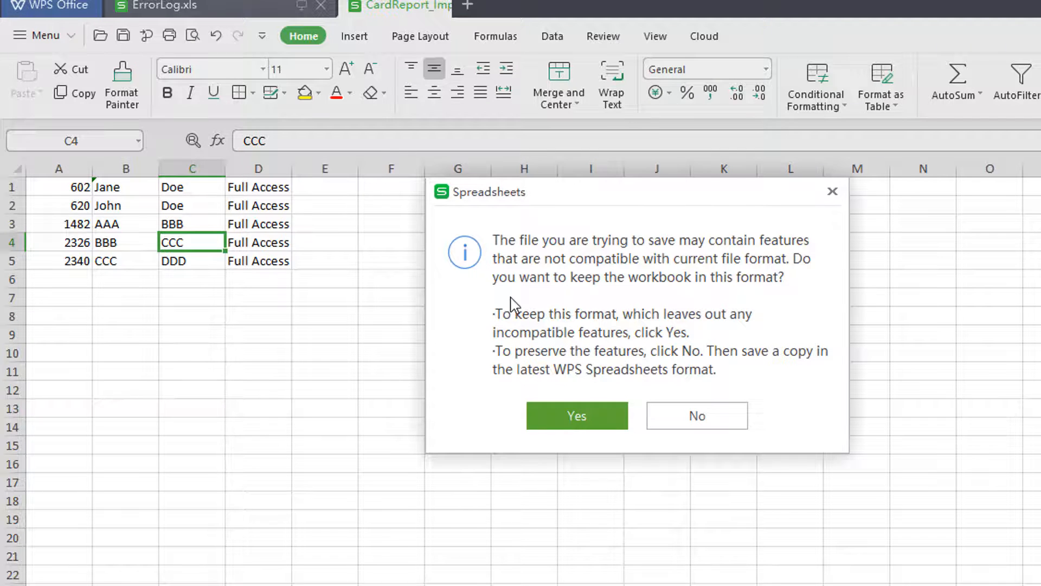
pyautogui.click(576, 416)
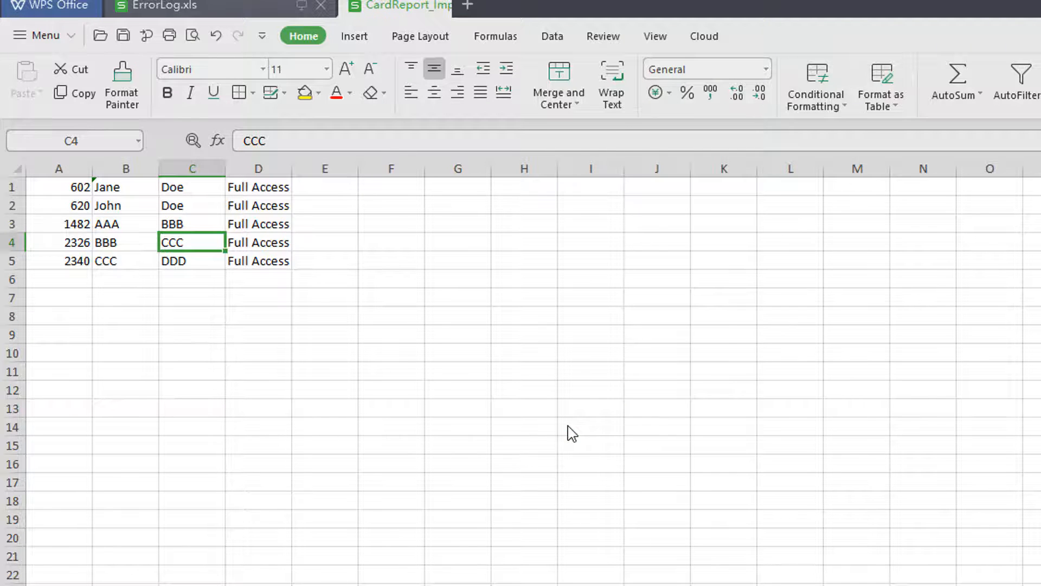
# - Rerun the ImportUtility import of the corrected CSV, accepting the backup warning
pyautogui.click(399, 7)
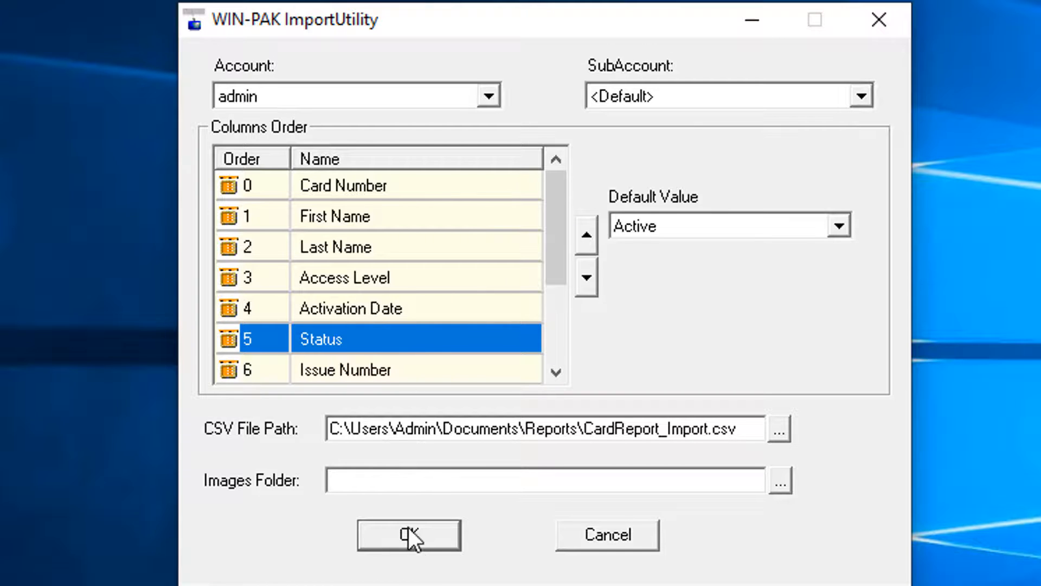
pyautogui.click(409, 534)
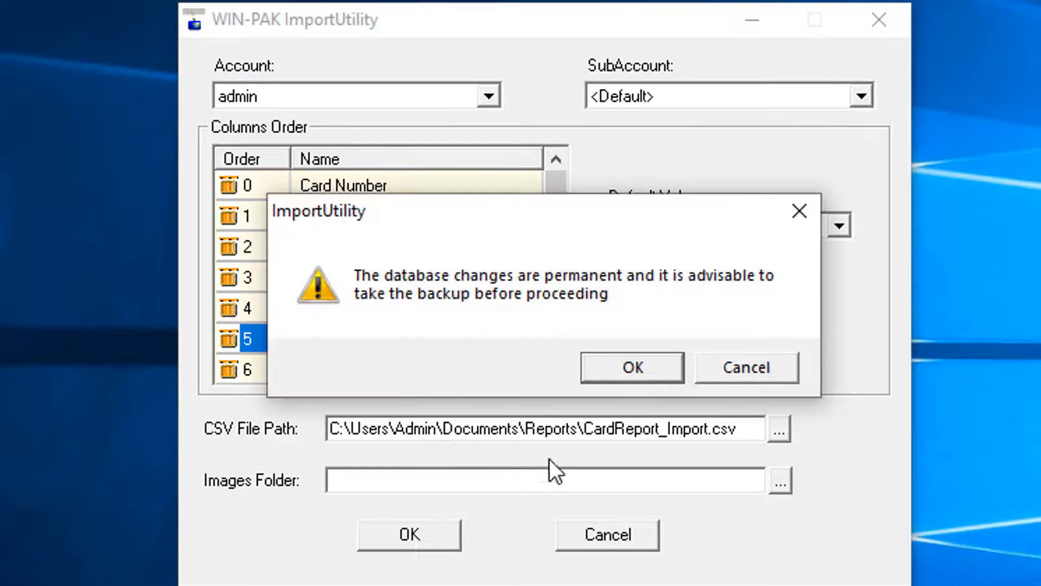
pyautogui.click(630, 366)
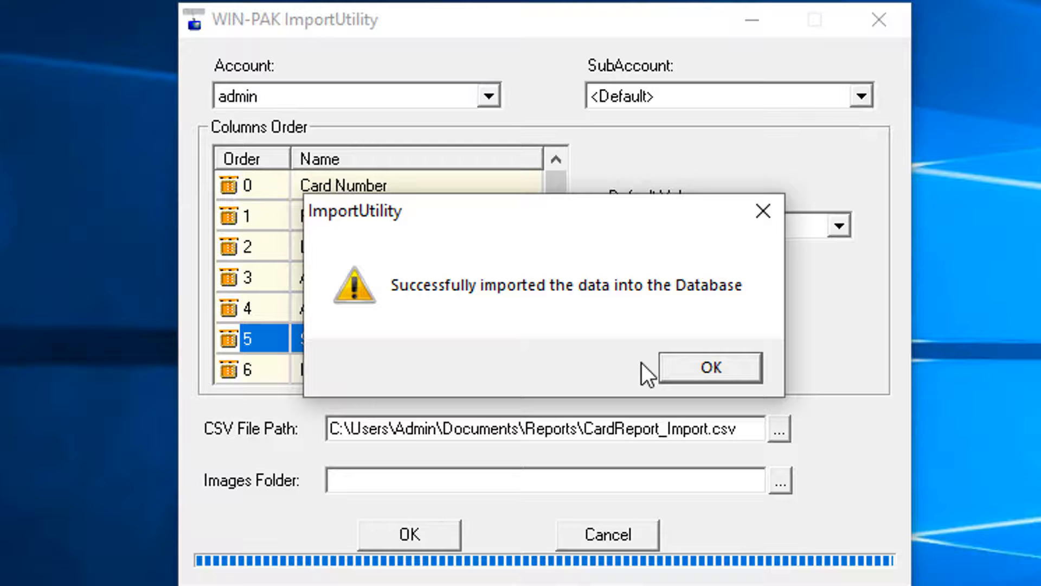